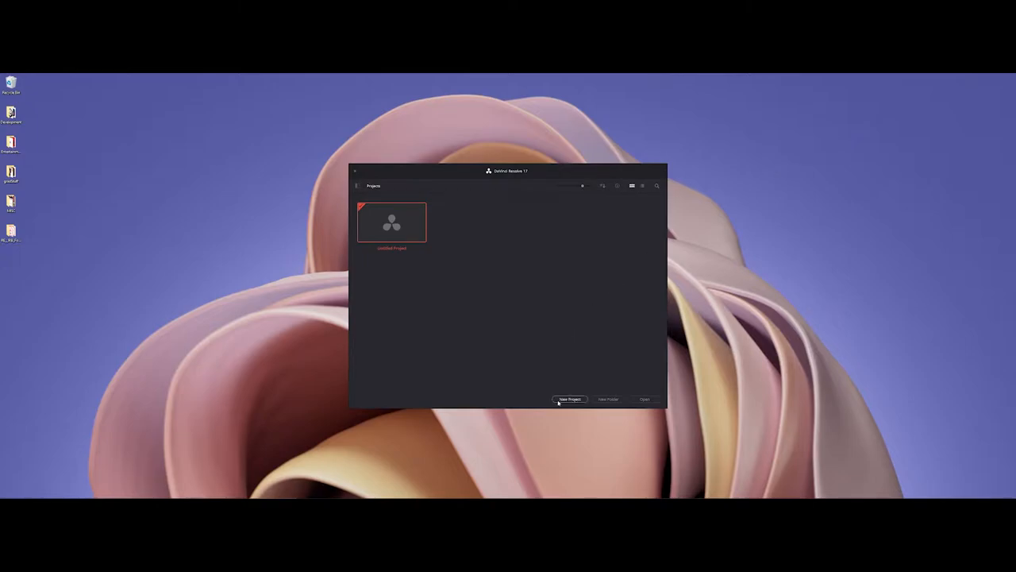
mouse_move(508, 328)
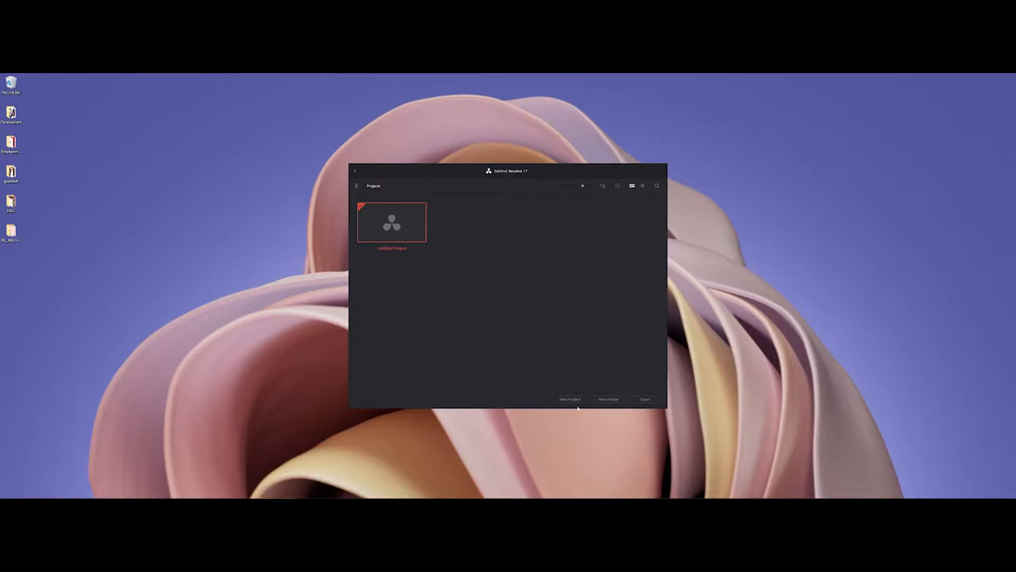
Create and open a new project named 'MayaAnimation' from the Project Manager.
click(568, 398)
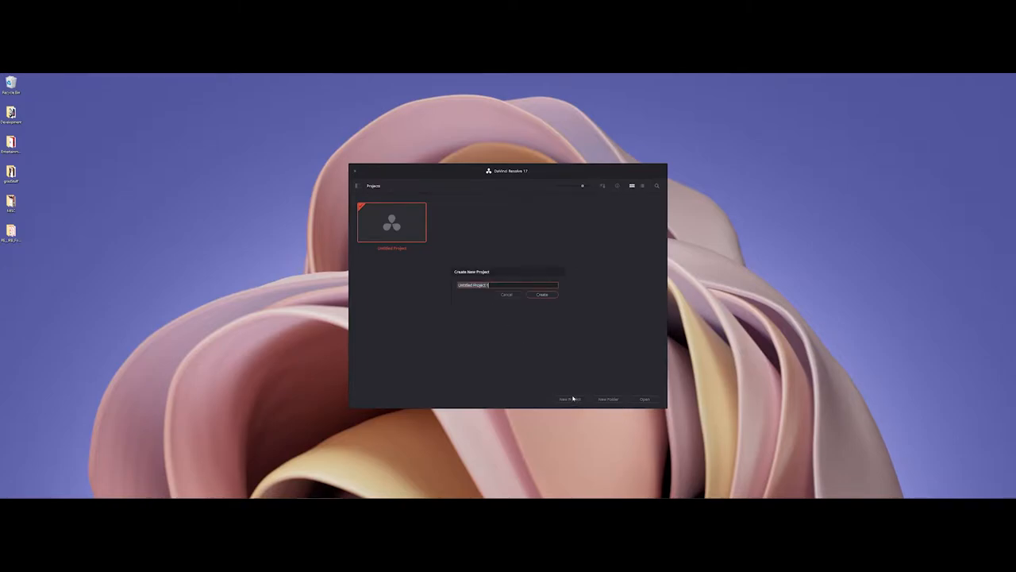
text(Maya)
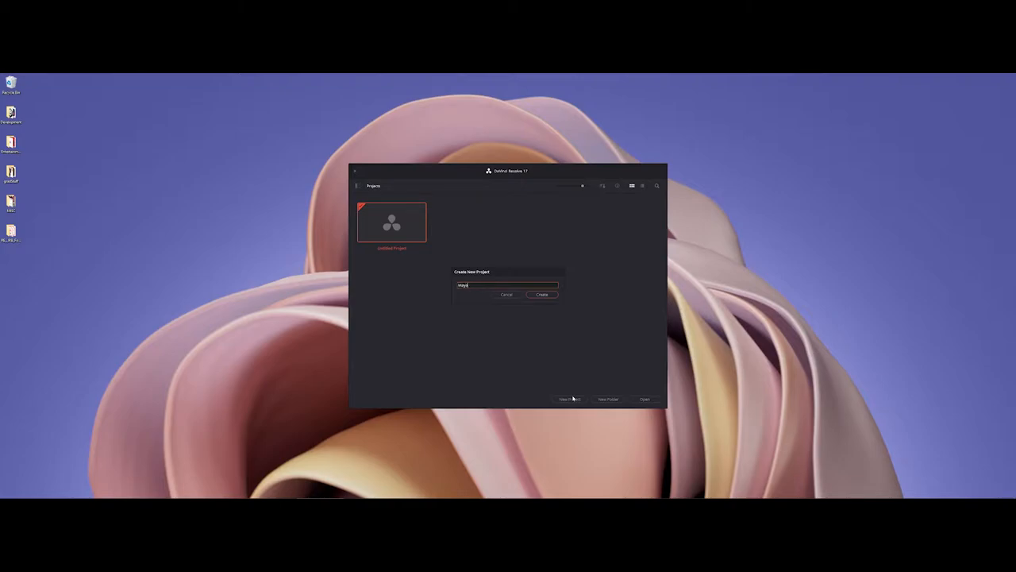
text(Animation)
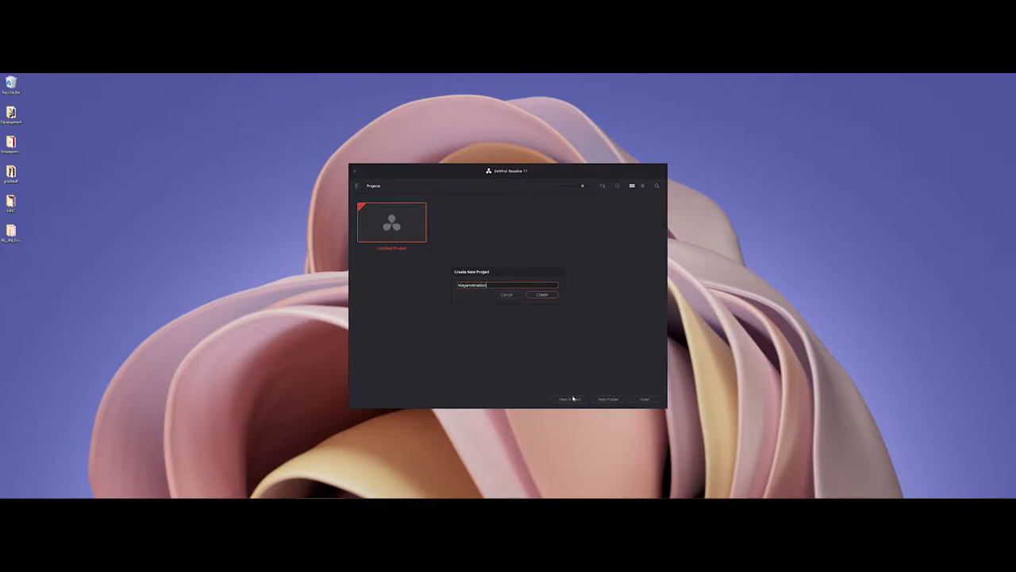
click(543, 294)
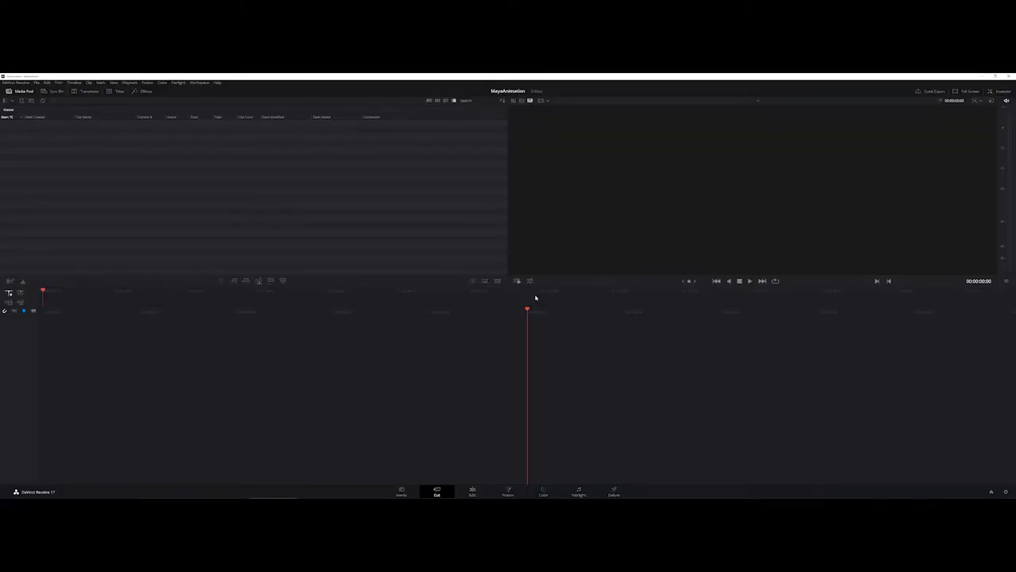
mouse_move(512, 305)
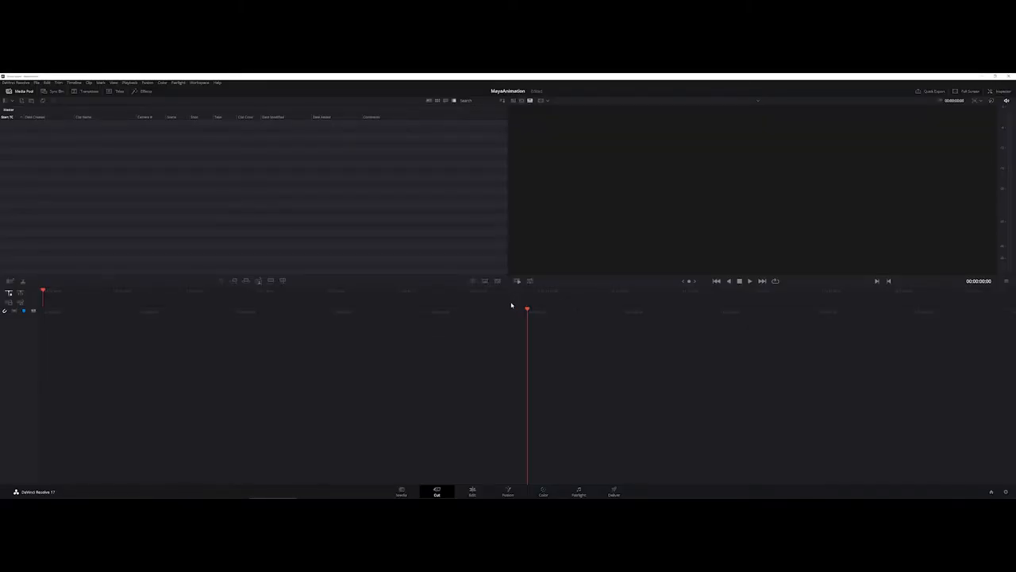
mouse_move(491, 306)
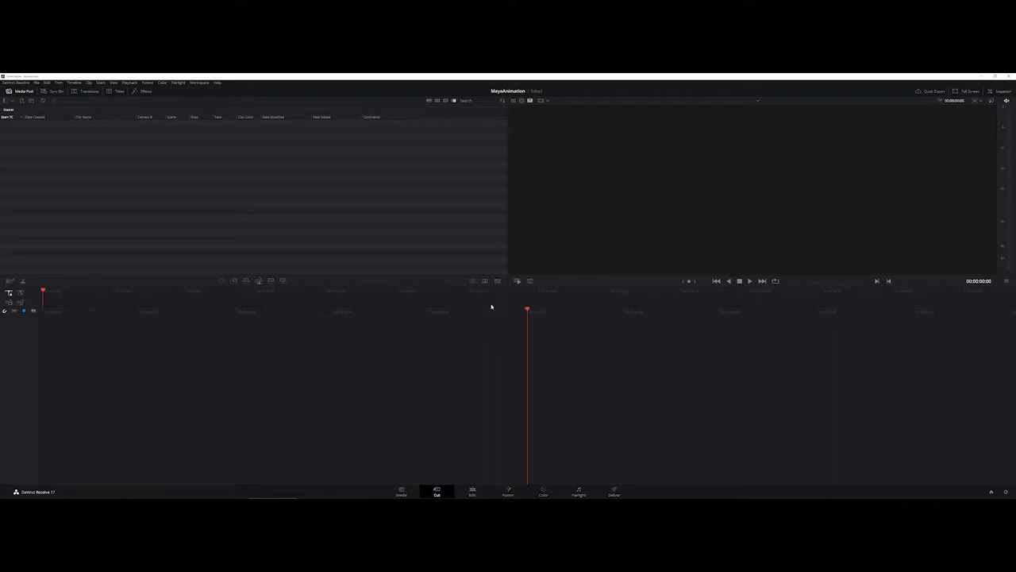
mouse_move(427, 486)
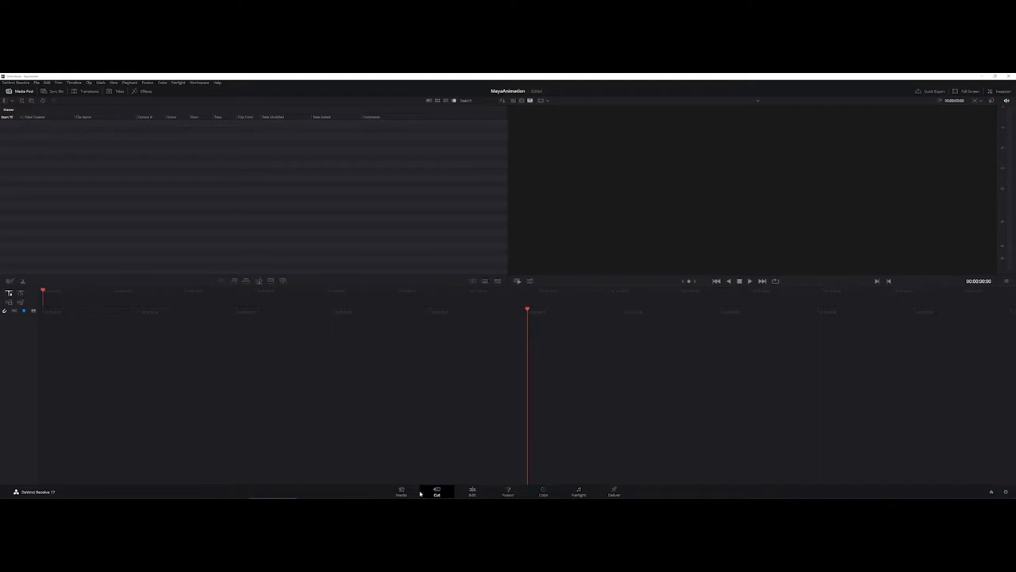
mouse_move(419, 492)
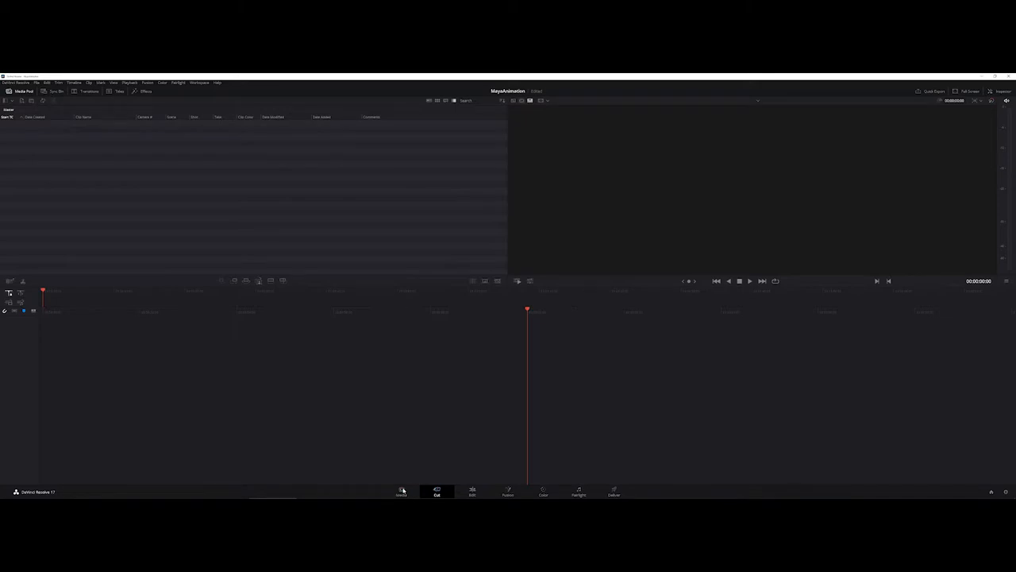
Navigate Media Storage on the Media page to the Images folder and preview the cube sequence.
click(400, 492)
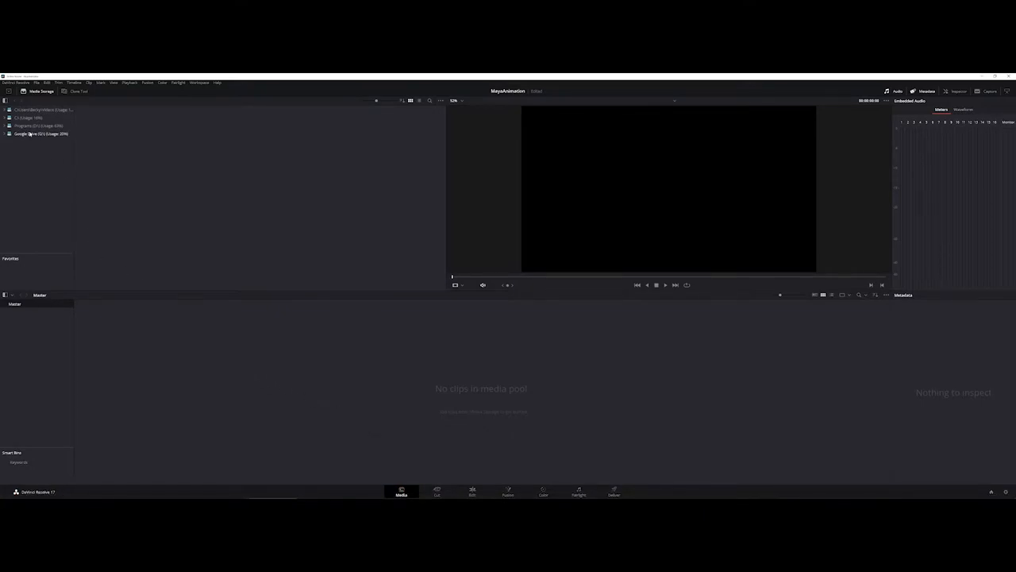
click(26, 118)
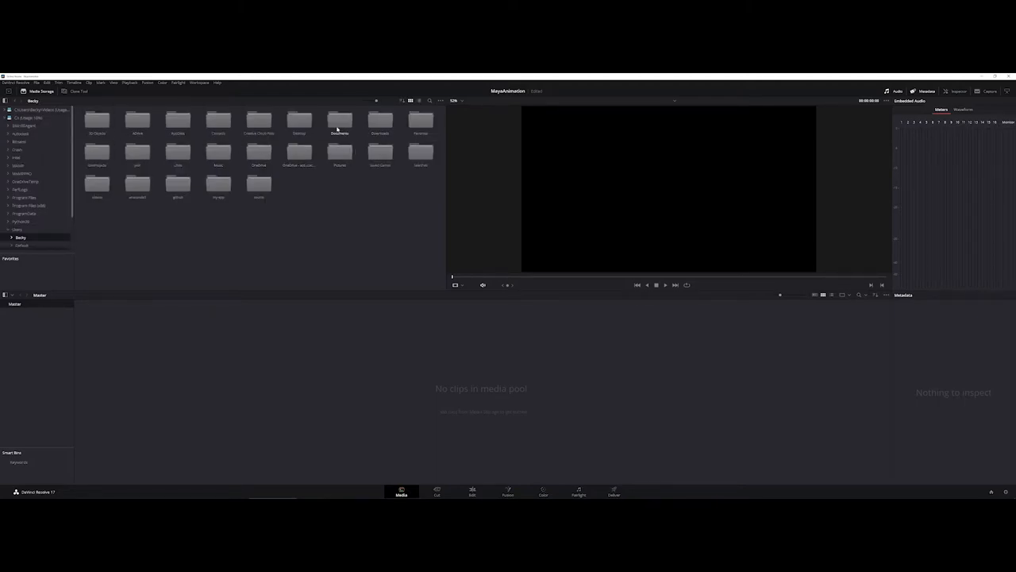
double_click(340, 124)
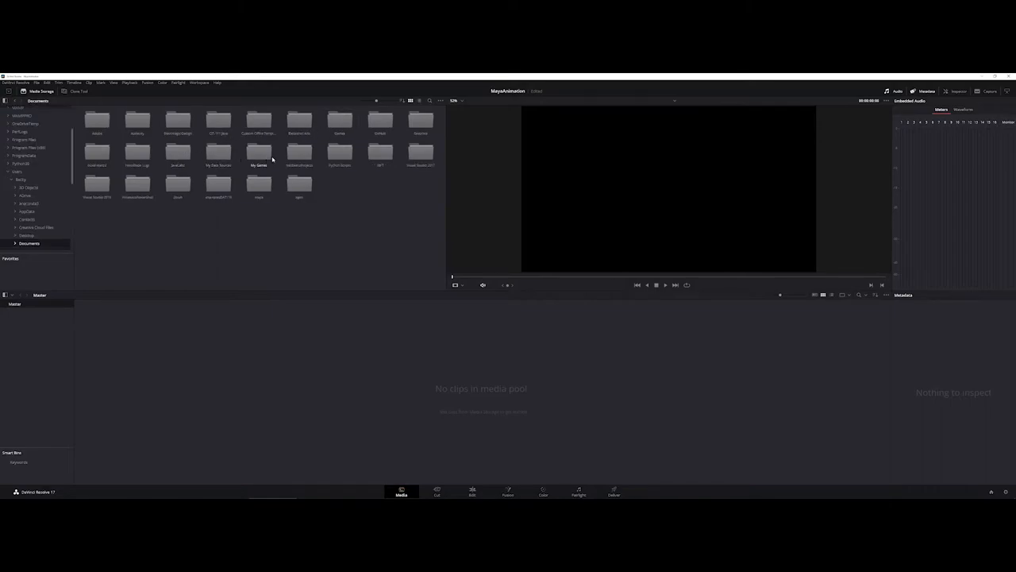
mouse_move(198, 183)
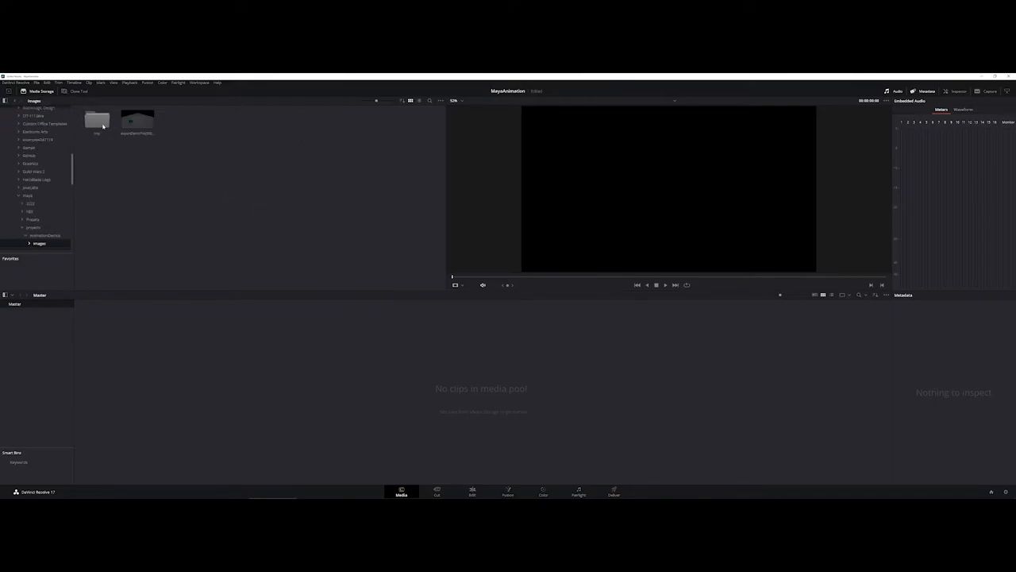
click(137, 121)
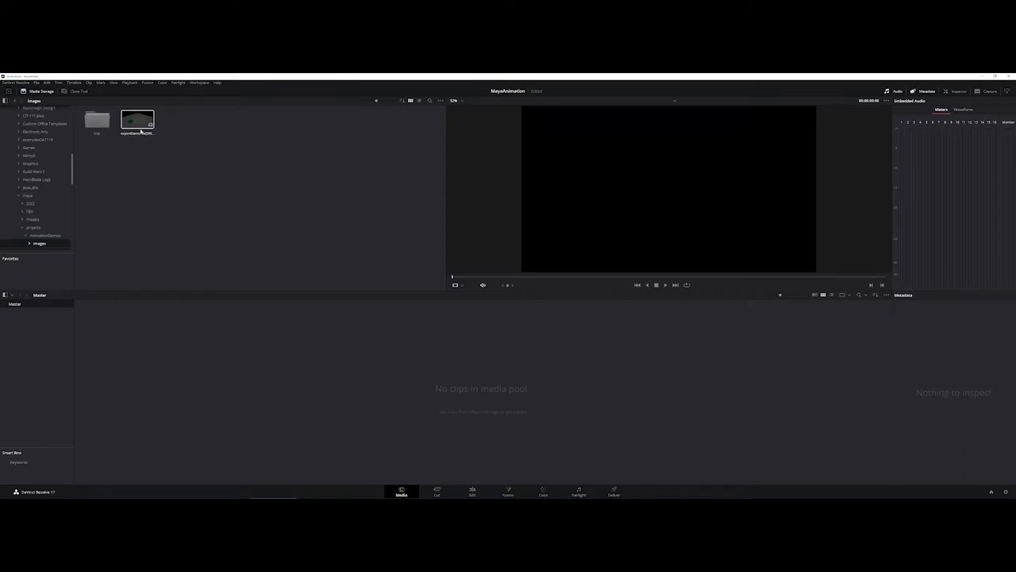
click(136, 119)
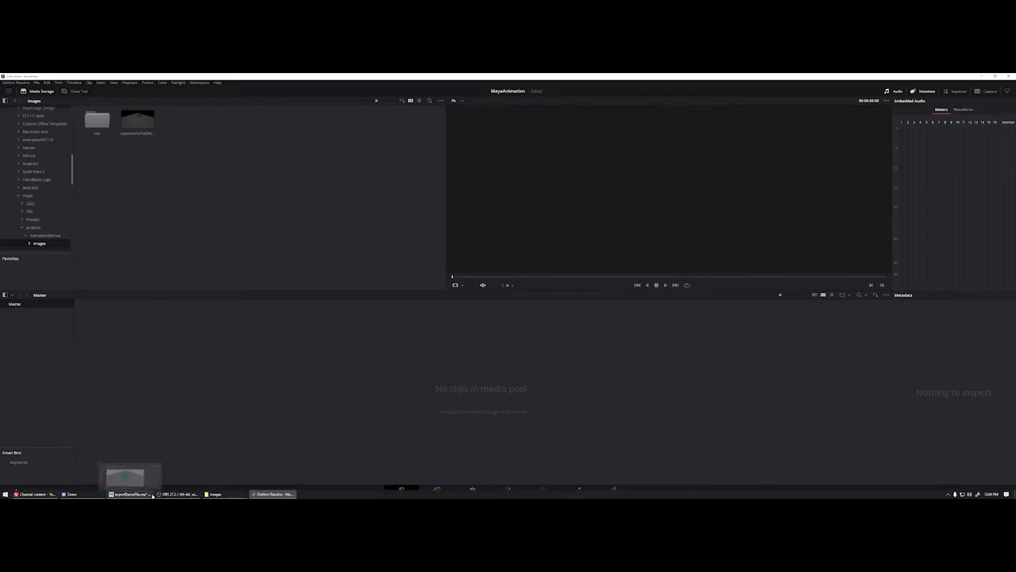
Bring the File Explorer window forward to show the separately rendered cube frame files.
click(216, 494)
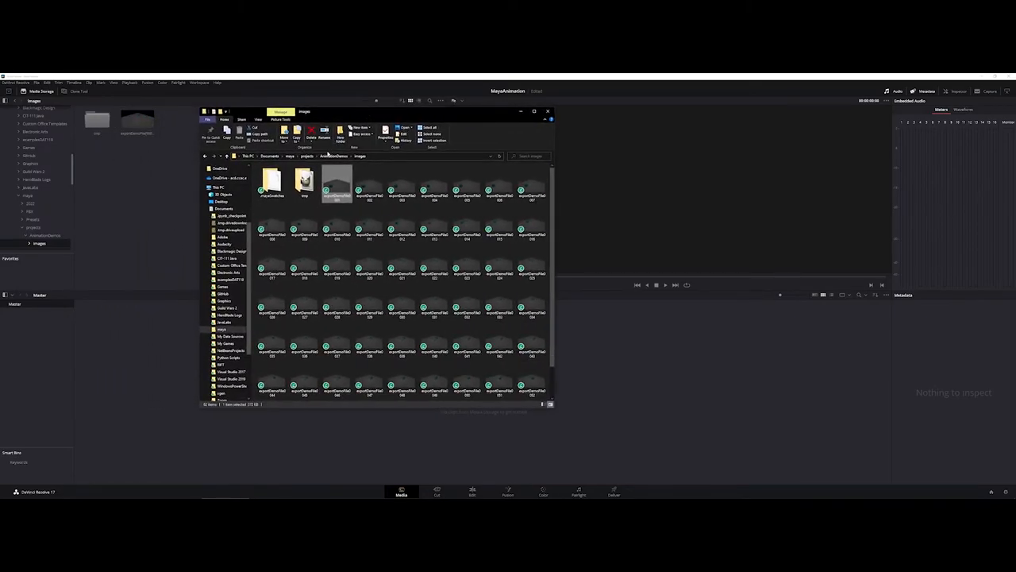
mouse_move(337, 185)
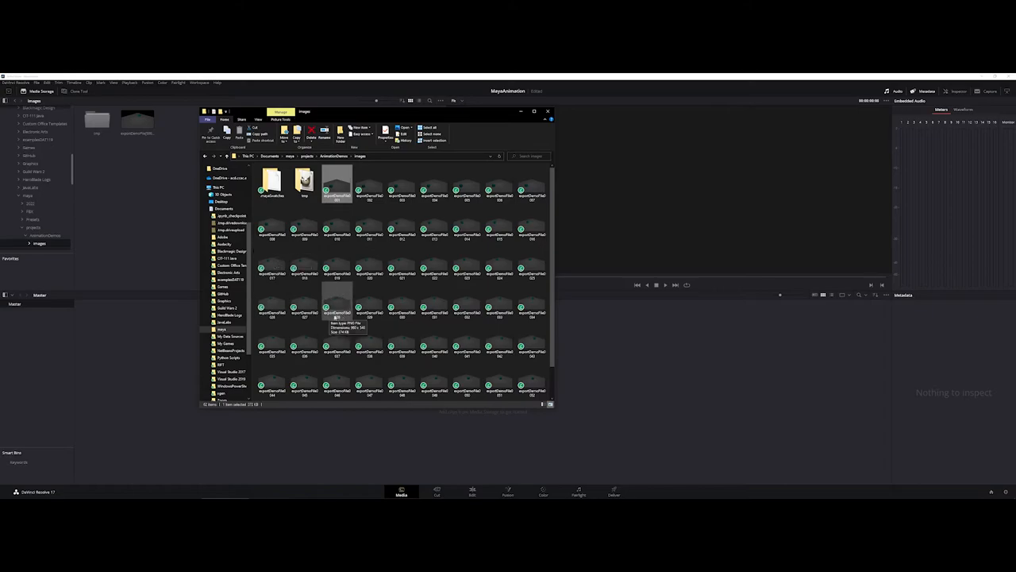
mouse_move(305, 348)
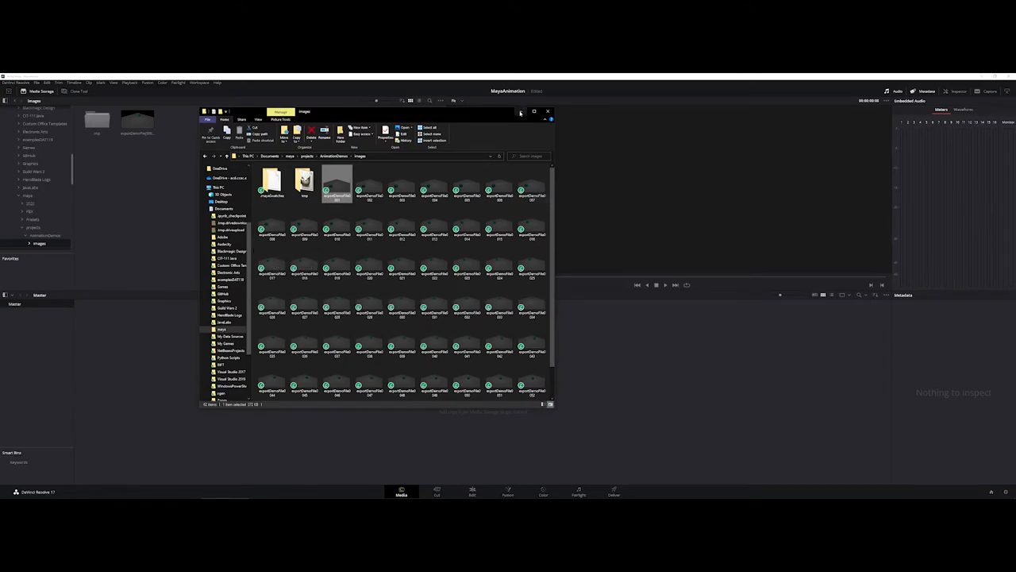
Add the cube image sequence from Media Storage into the Media Pool as one clip.
click(548, 111)
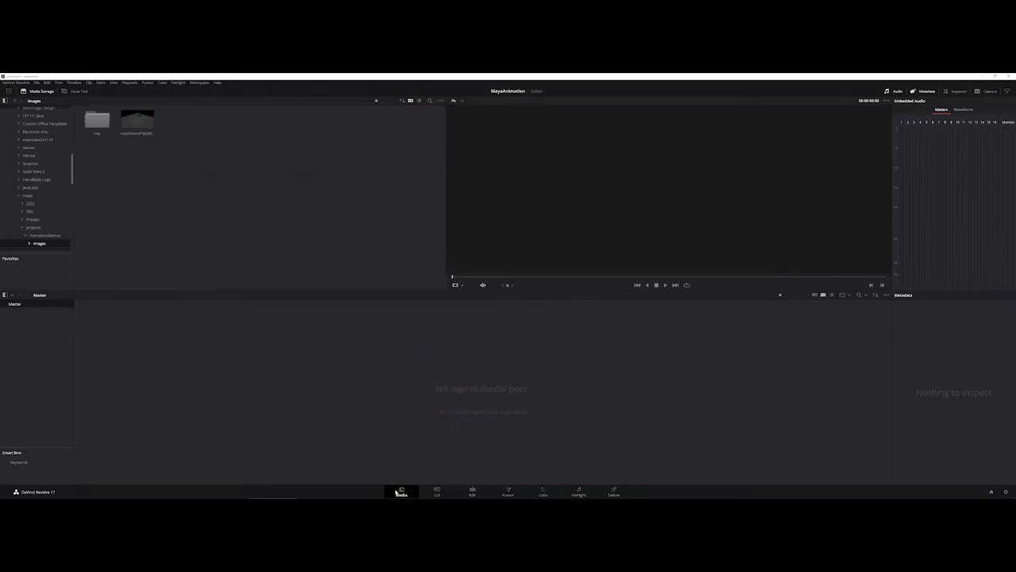
mouse_move(400, 491)
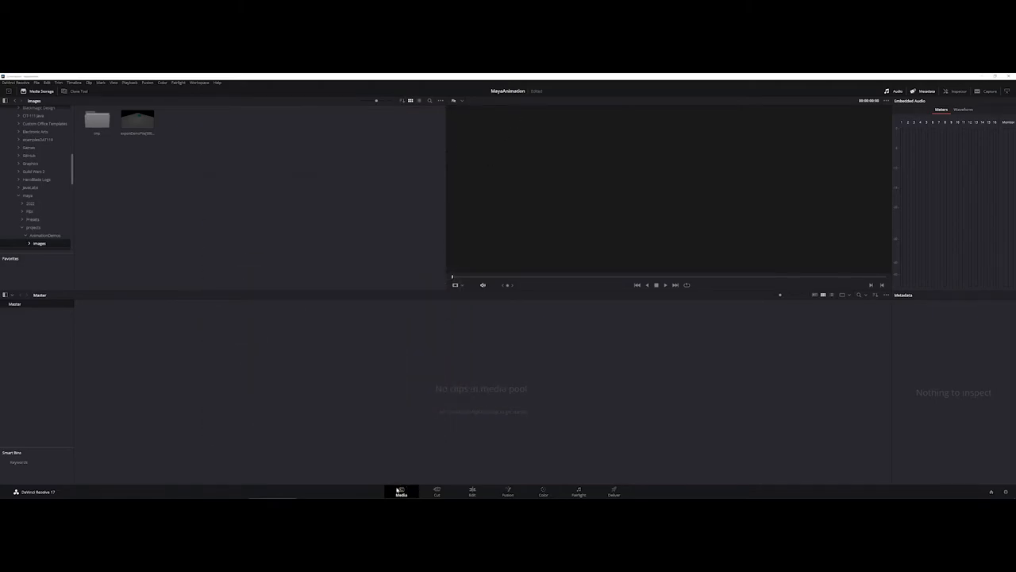
click(137, 119)
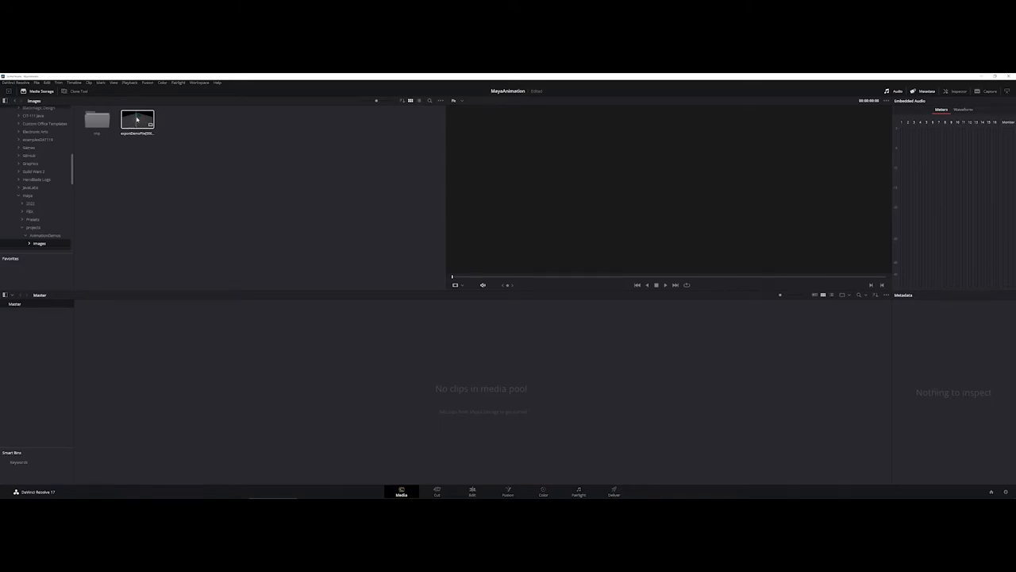
click(137, 120)
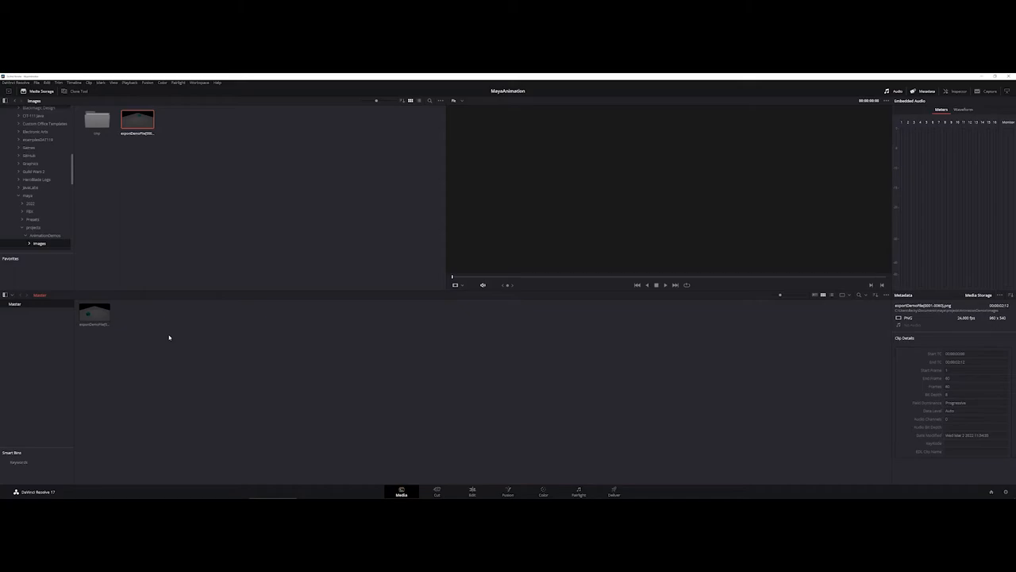
mouse_move(114, 337)
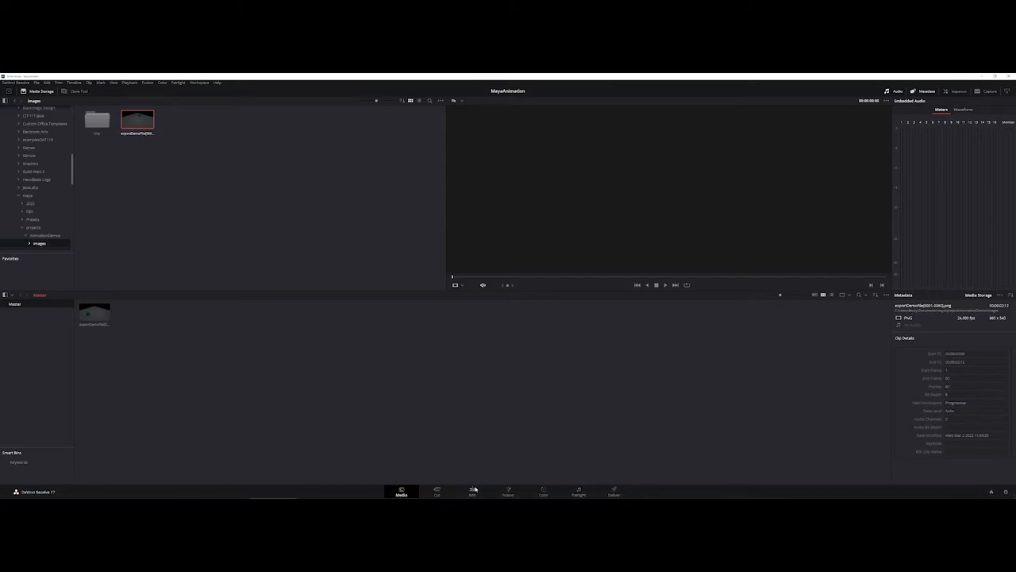
click(473, 491)
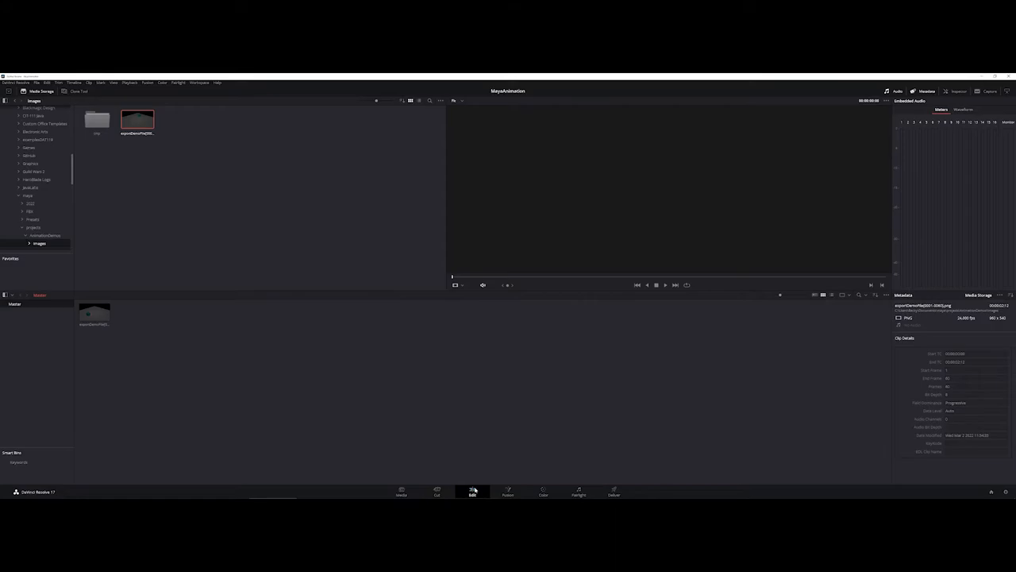
click(473, 492)
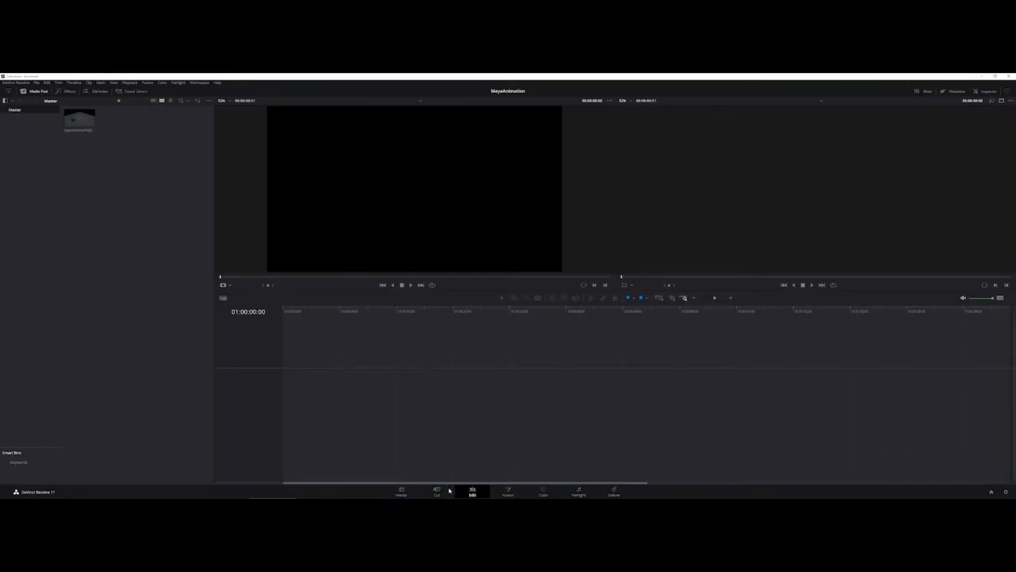
click(437, 492)
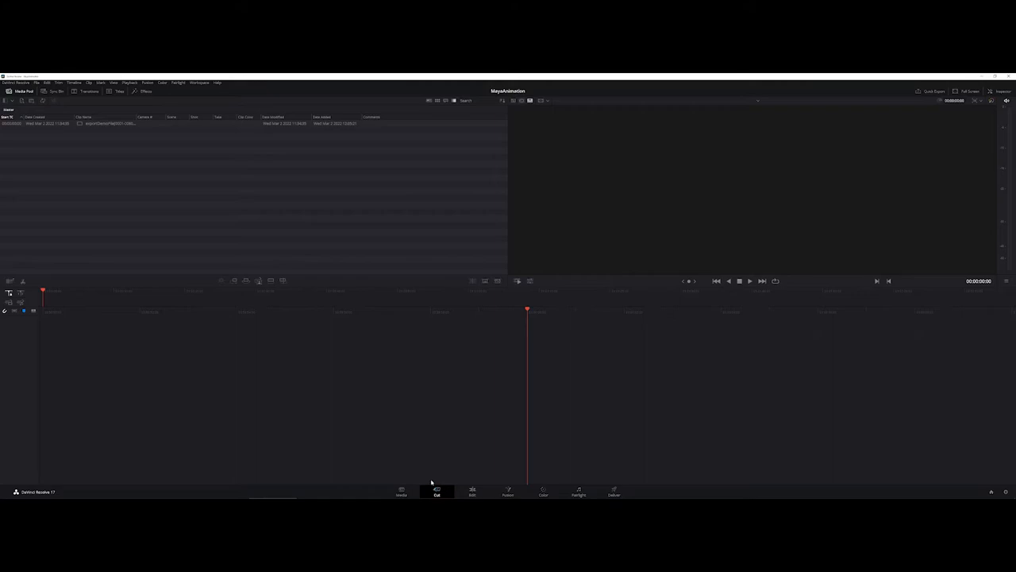
mouse_move(428, 210)
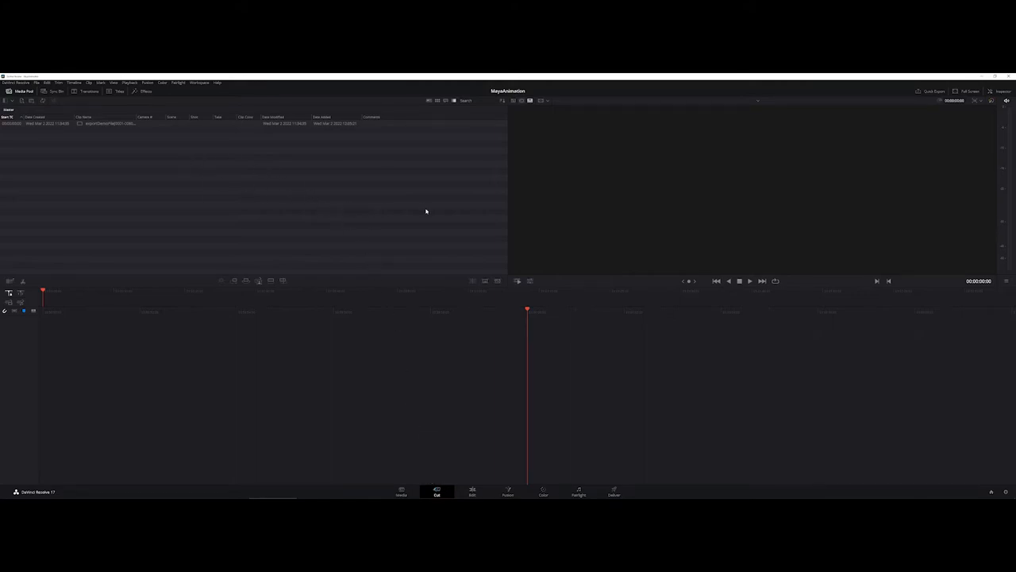
mouse_move(420, 435)
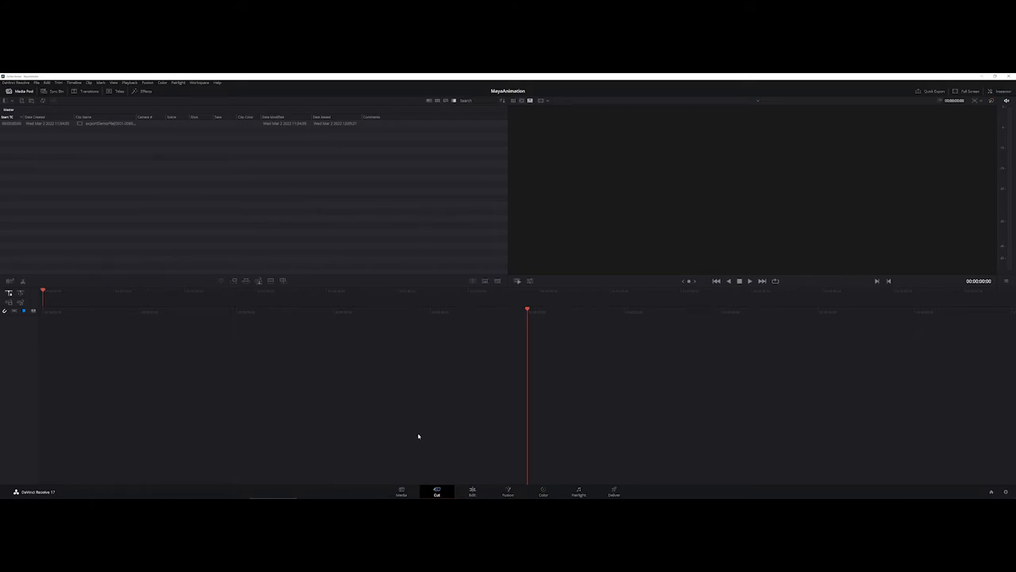
click(472, 492)
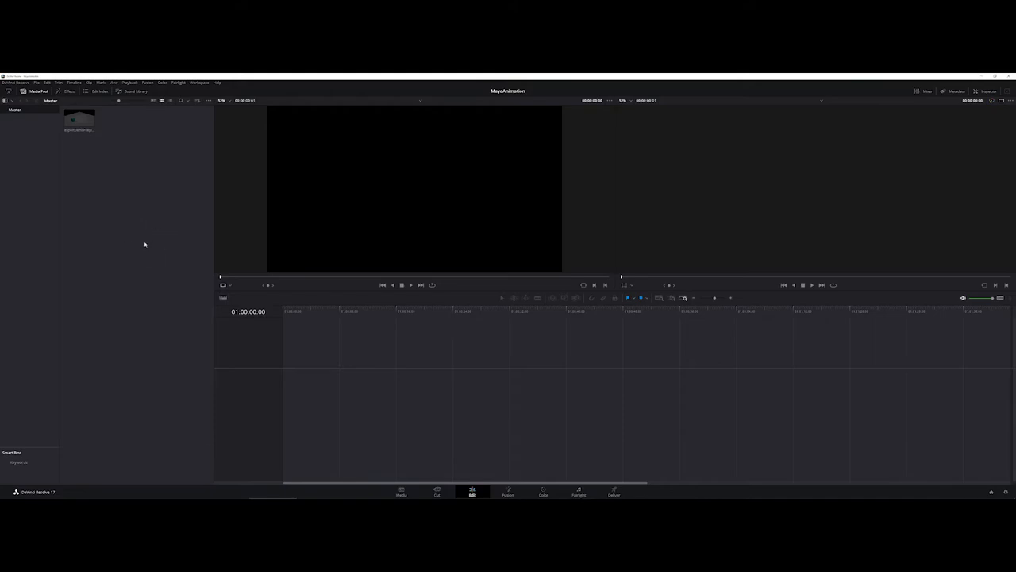
mouse_move(706, 202)
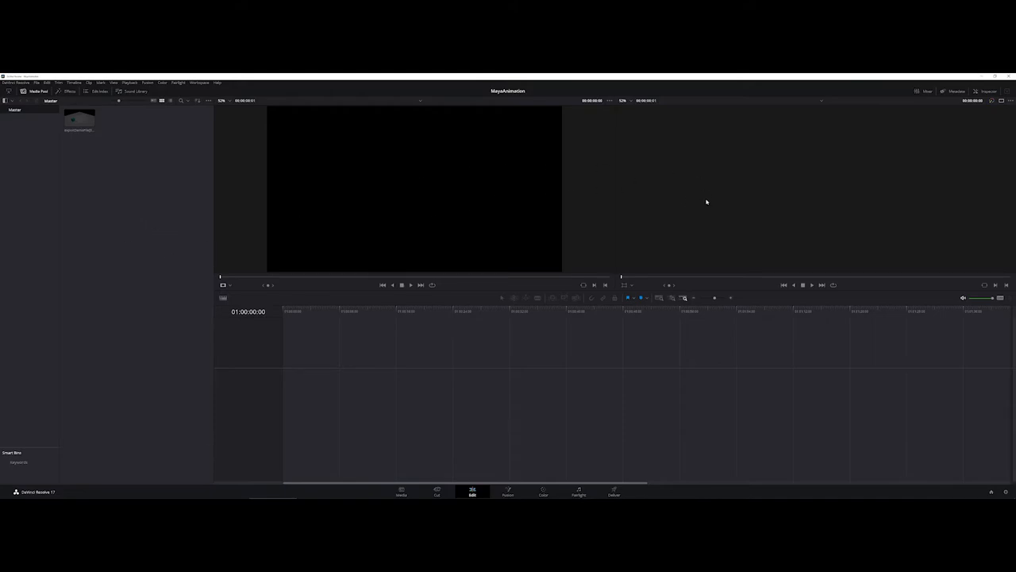
mouse_move(442, 367)
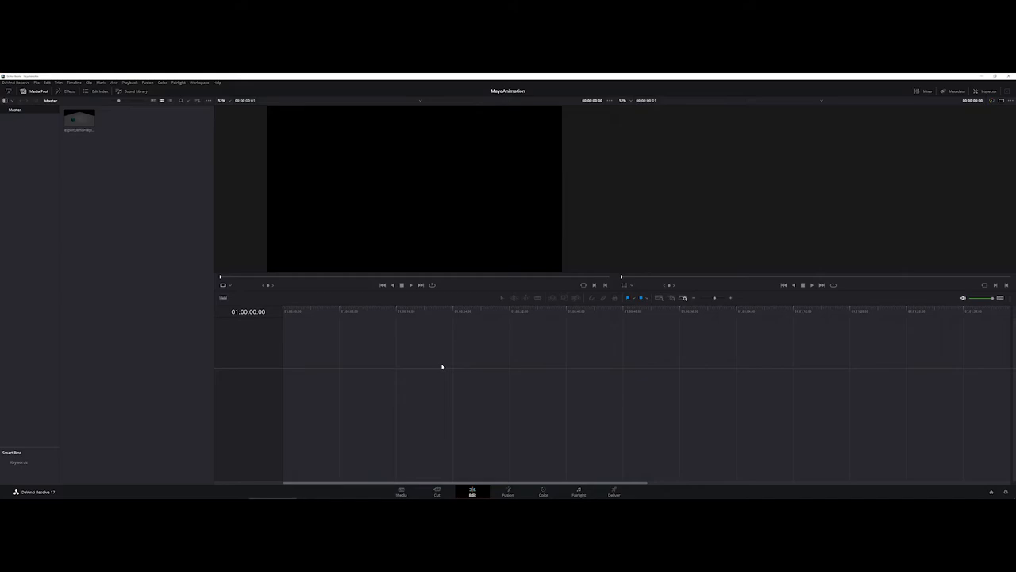
mouse_move(451, 463)
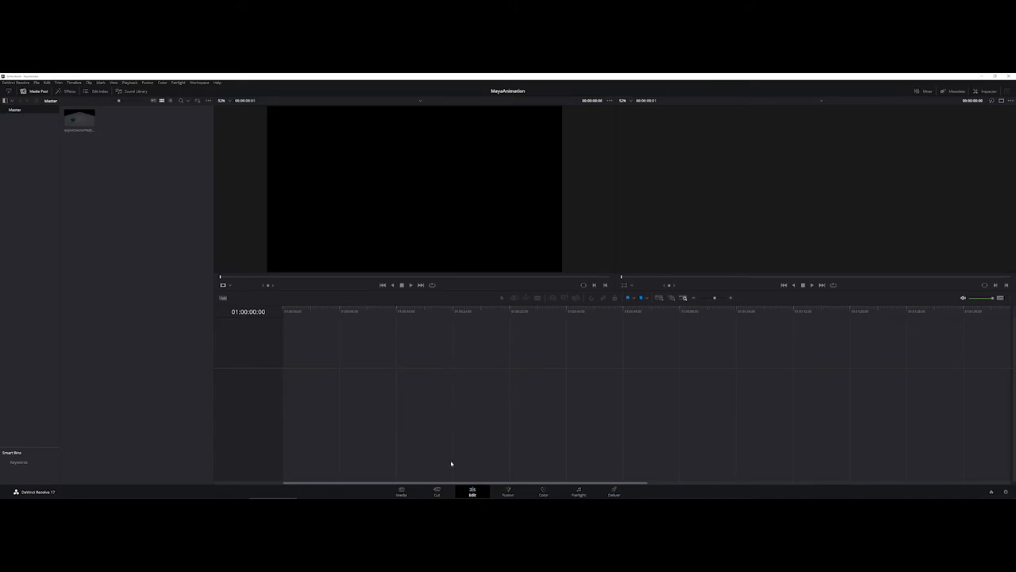
Return to the Cut page with the cube clip listed in the Media Pool.
click(437, 492)
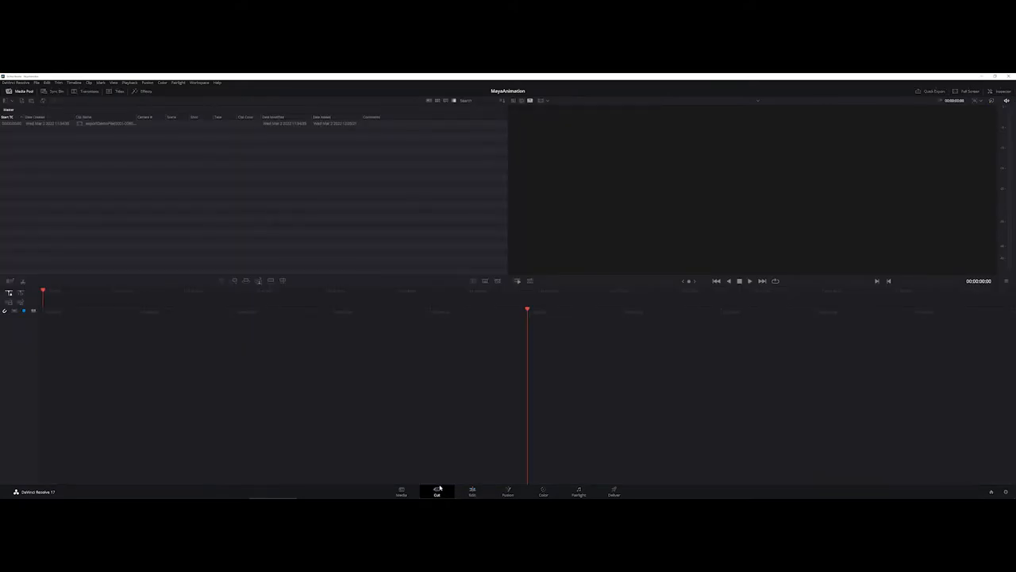
mouse_move(141, 178)
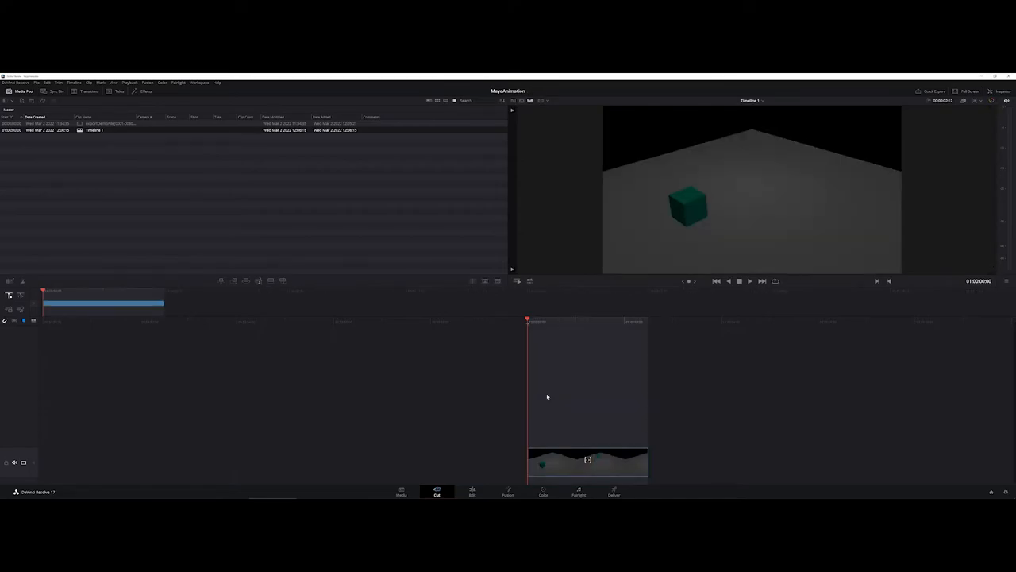
mouse_move(562, 373)
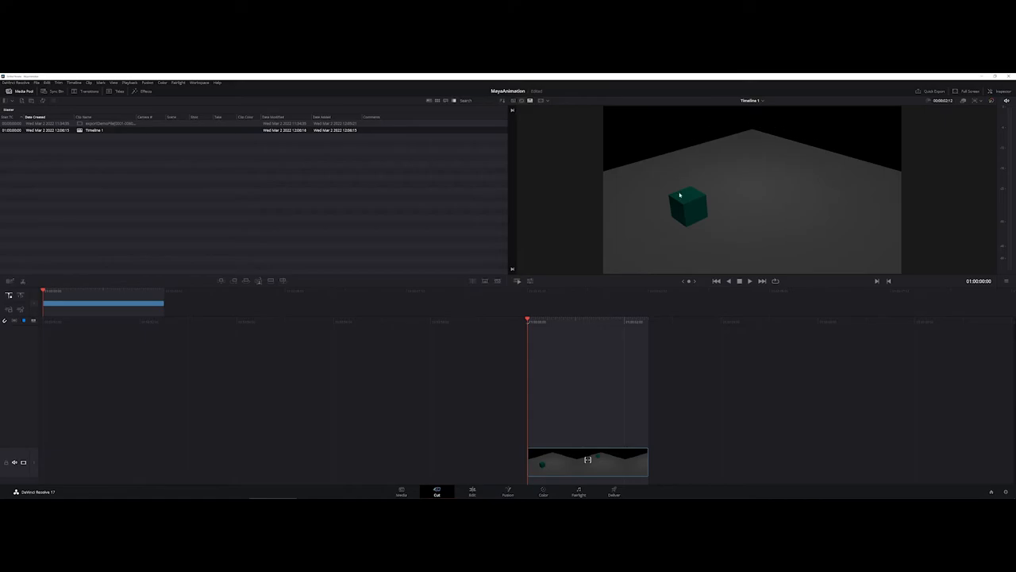
mouse_move(713, 250)
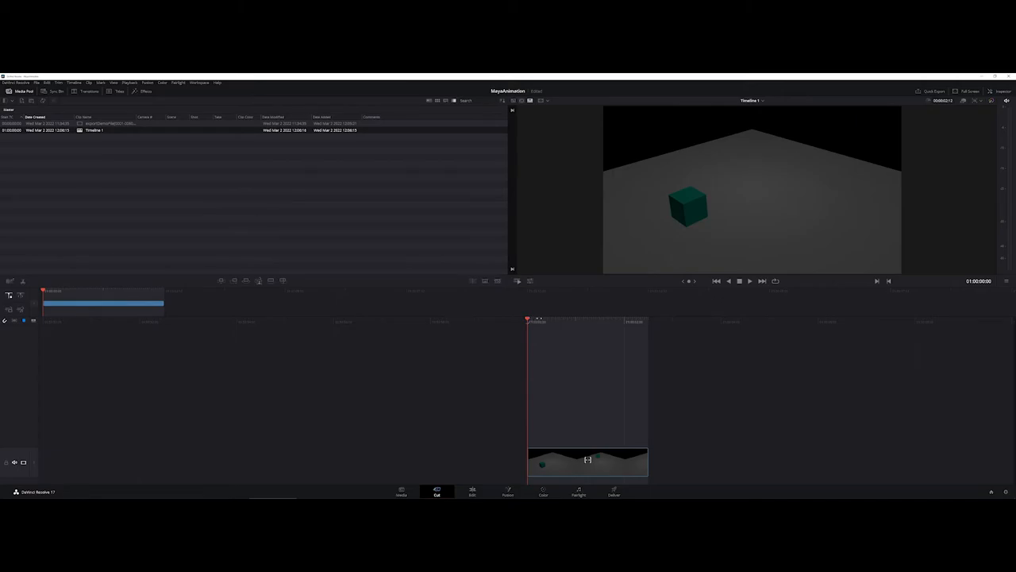
mouse_move(723, 301)
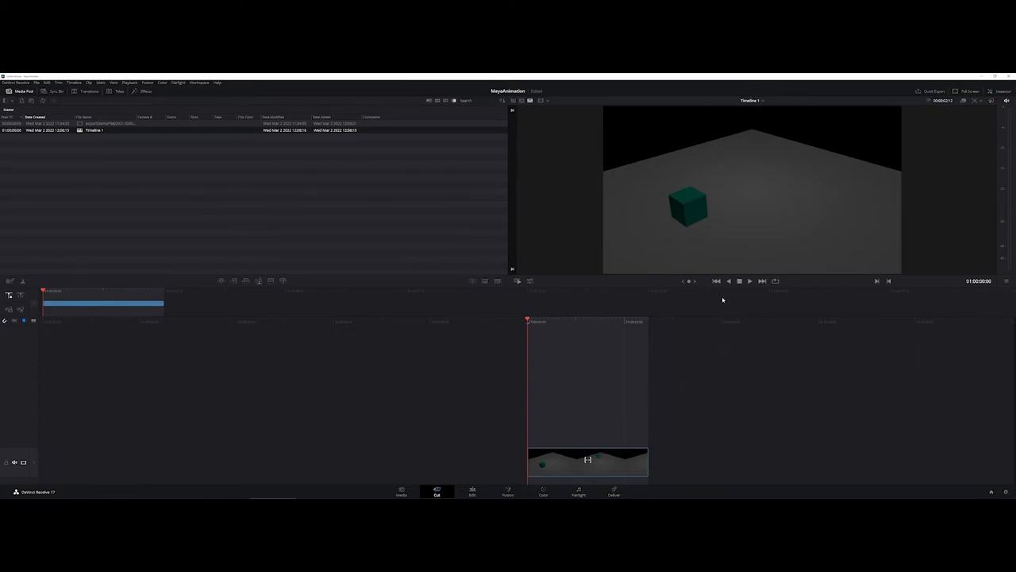
Play the cube animation clip on the timeline in the viewer, then stop playback.
click(749, 280)
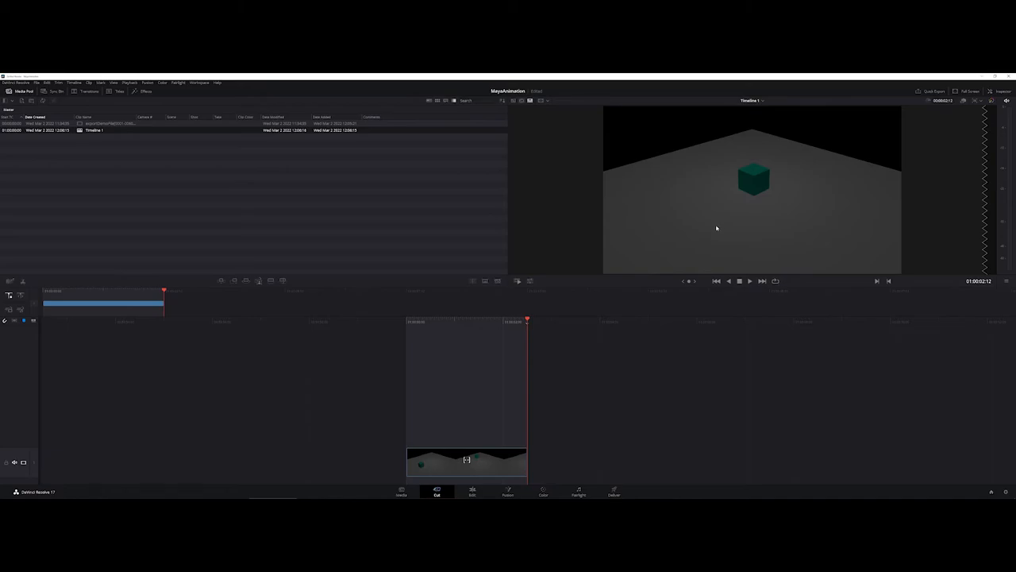
mouse_move(716, 281)
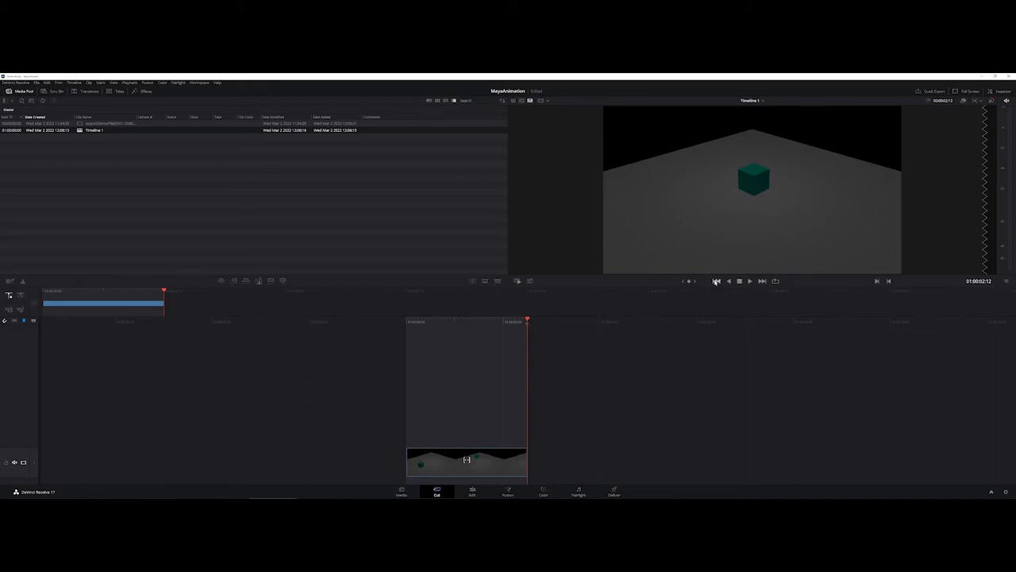
click(750, 280)
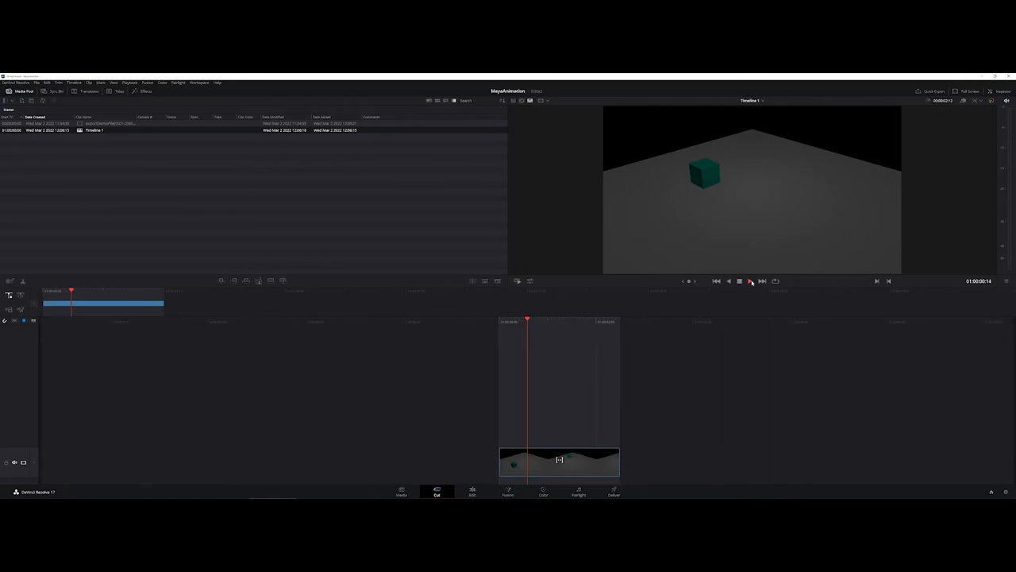
click(749, 279)
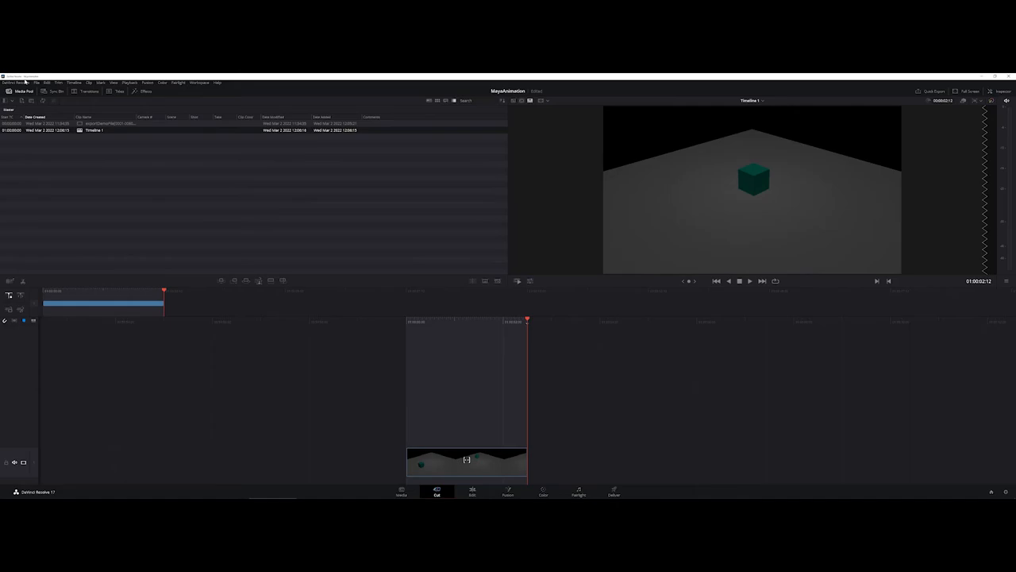
Bring up the Quick Export dialog from the File menu for the cube timeline.
click(36, 83)
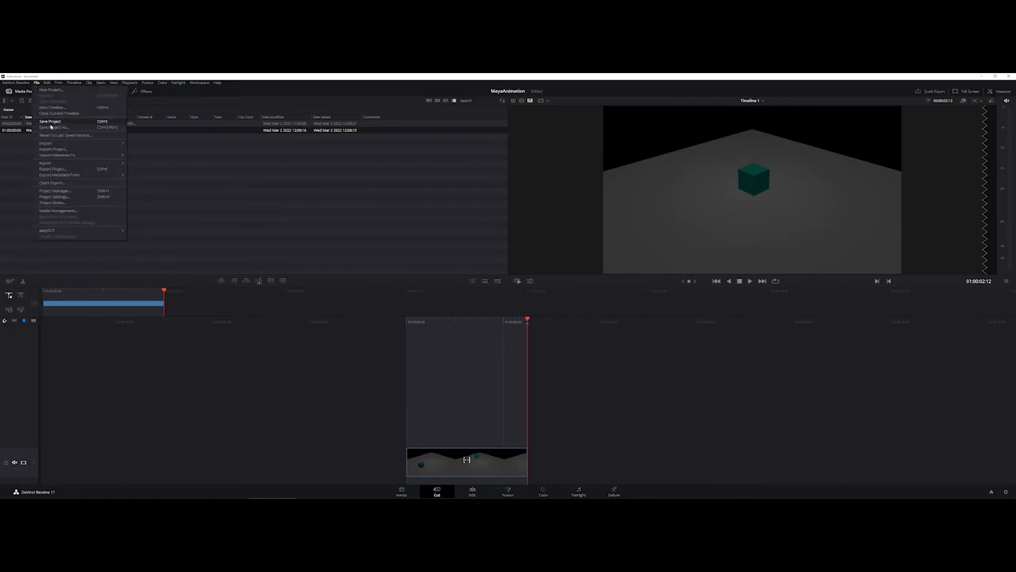
mouse_move(70, 184)
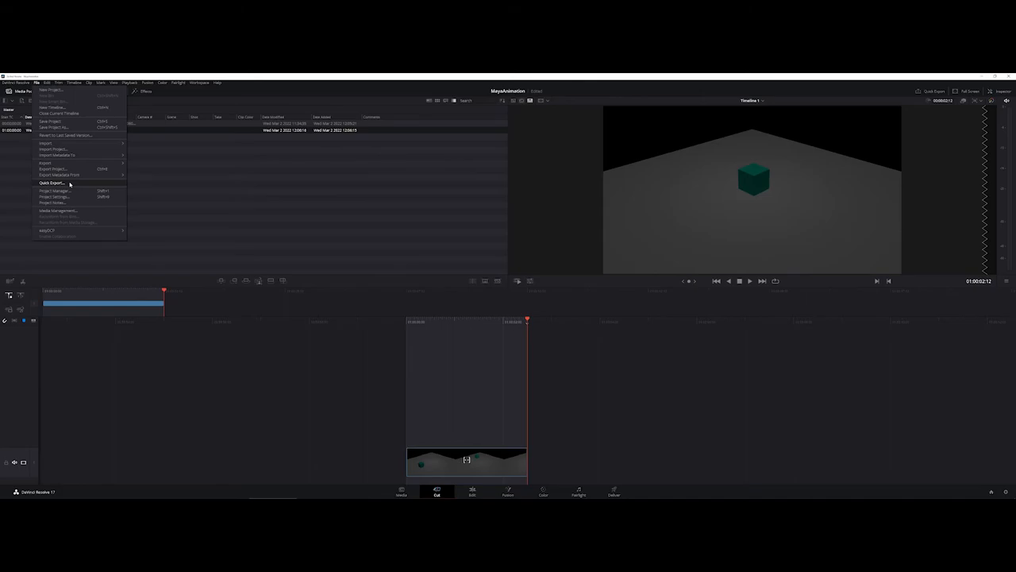
click(51, 183)
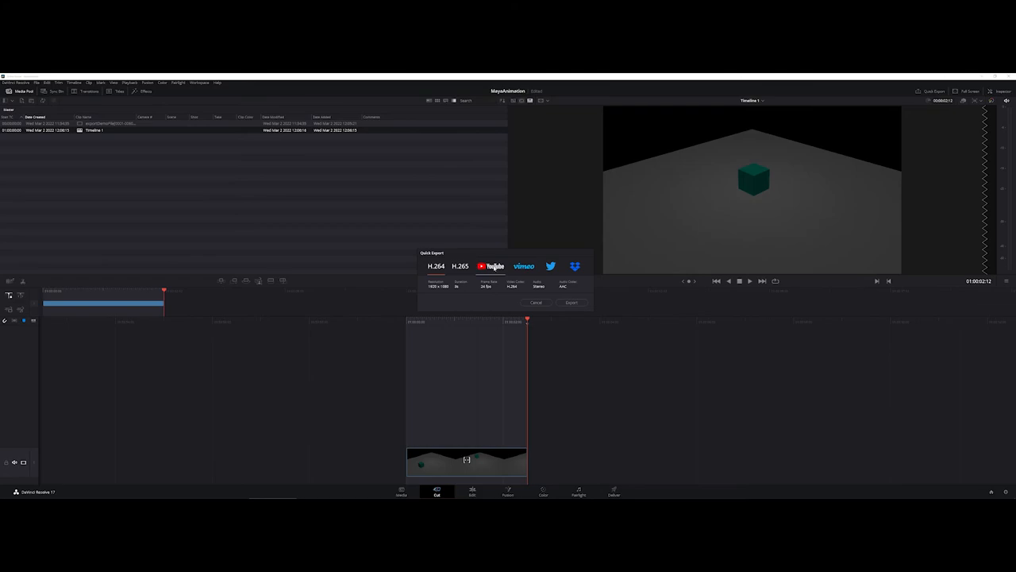
Choose the YouTube quick-export preset and start the export.
click(491, 267)
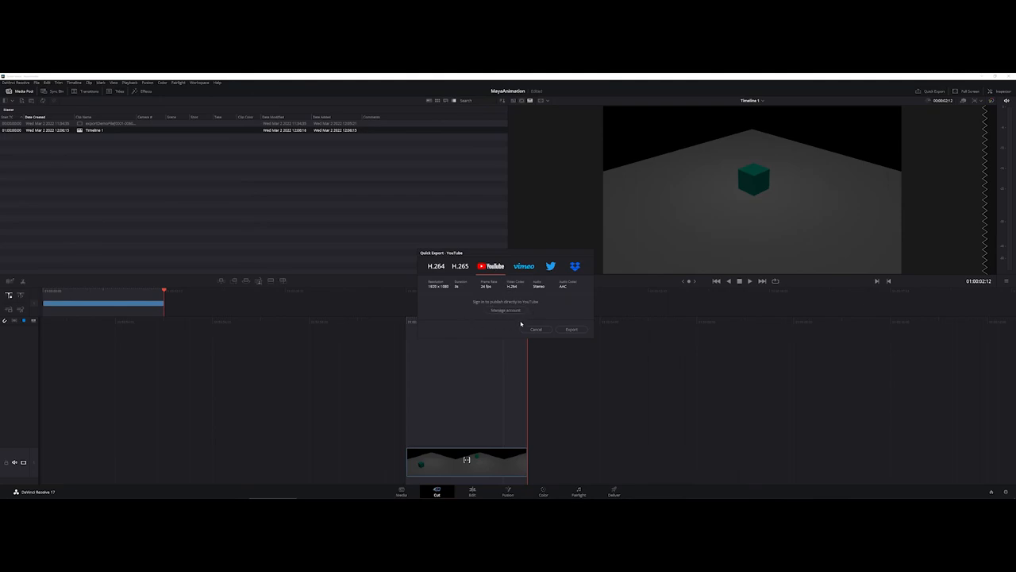
mouse_move(571, 329)
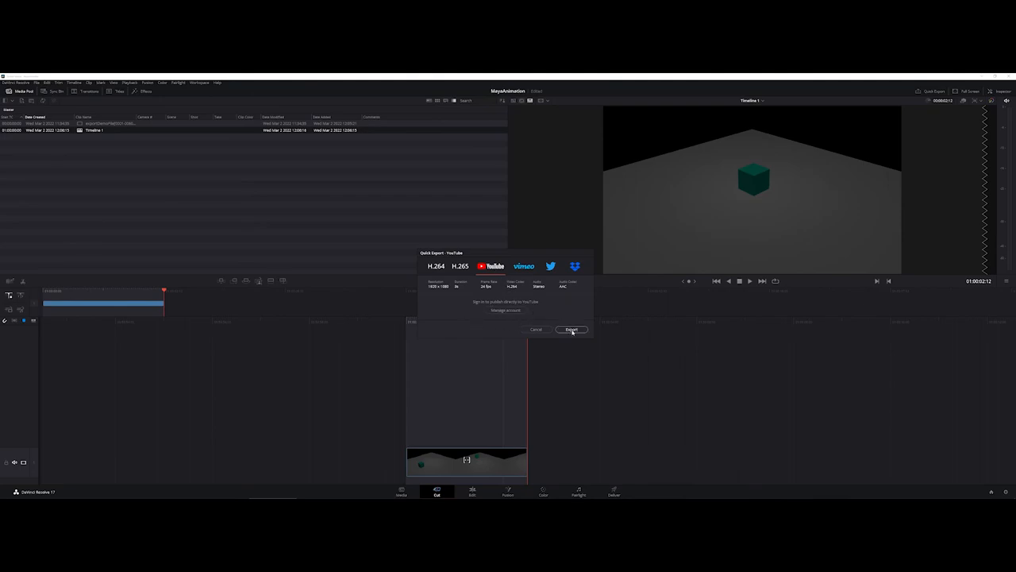
click(571, 329)
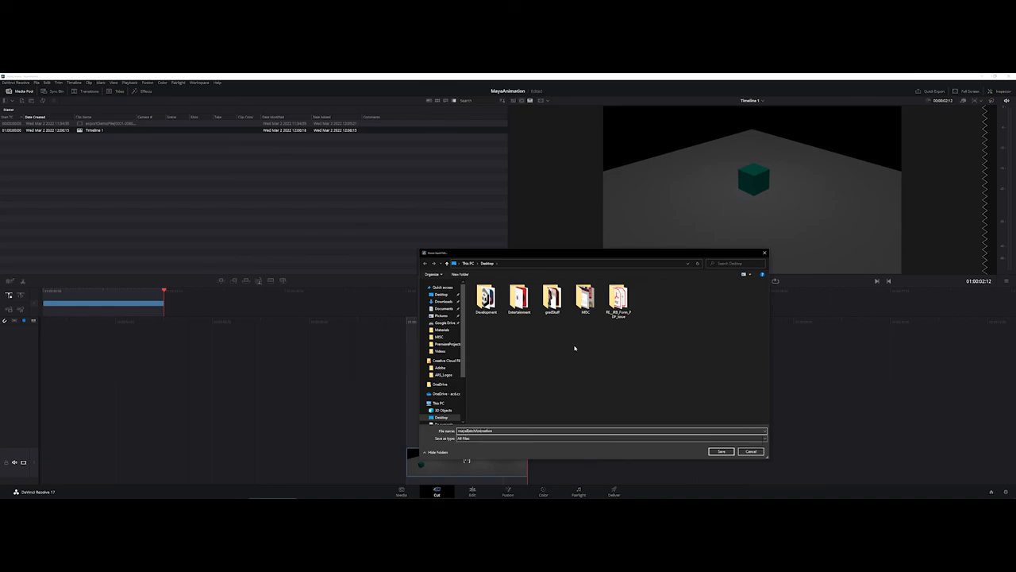
Save the YouTube export to the Desktop, starting the render of the MayaAnimation timeline.
click(721, 451)
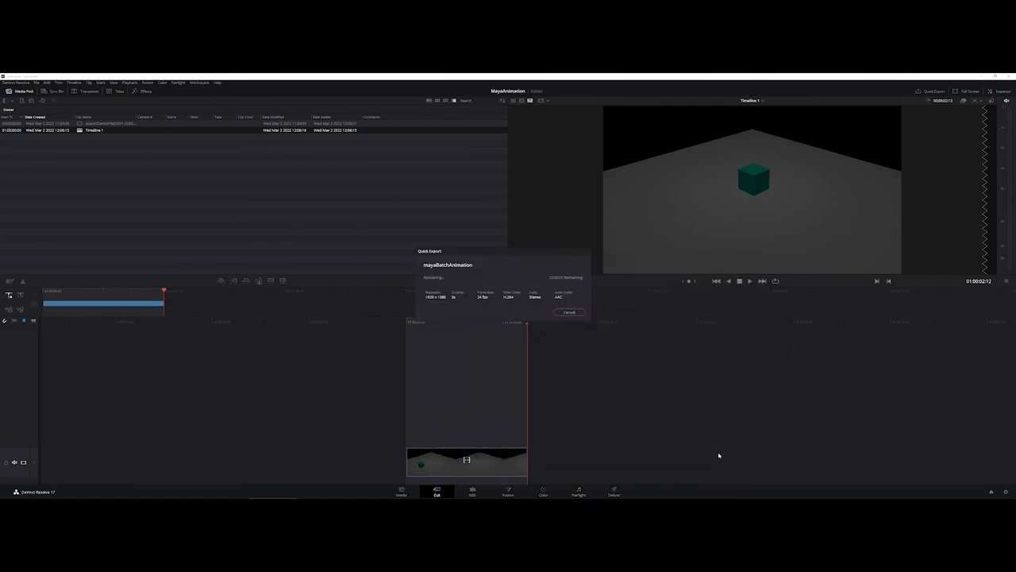